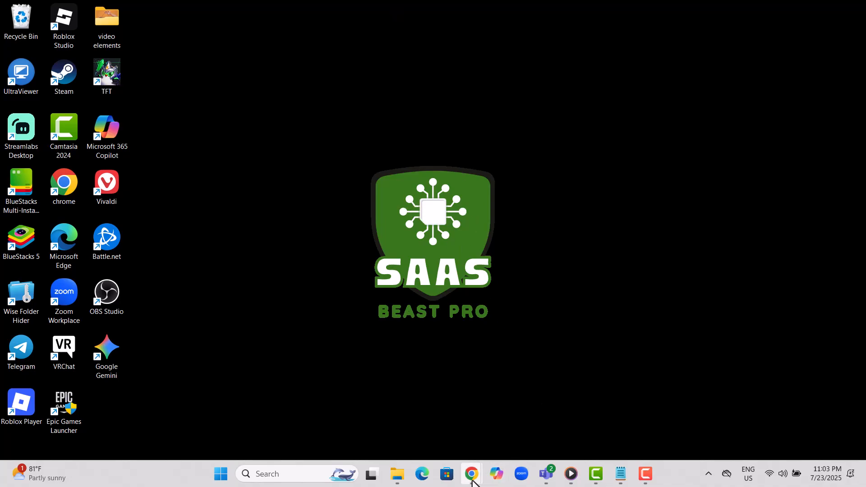
Launch Chrome from the taskbar to reach the Gemini chat start page
left_click(471, 474)
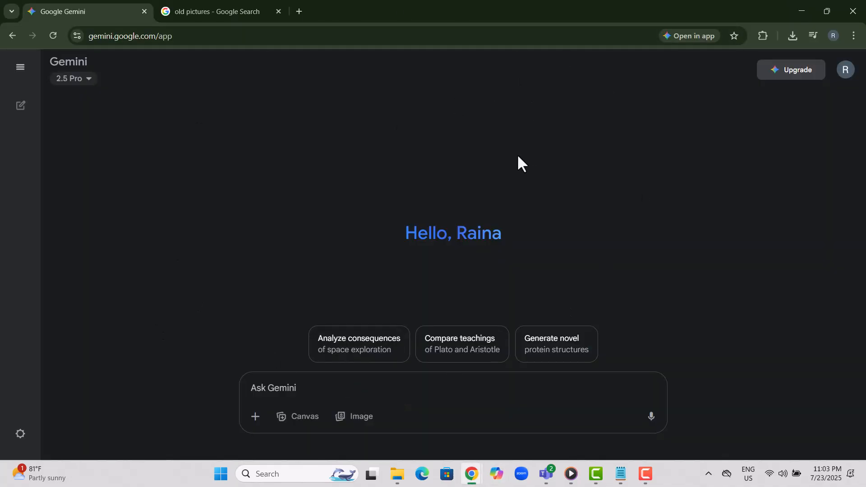
mouse_move(506, 255)
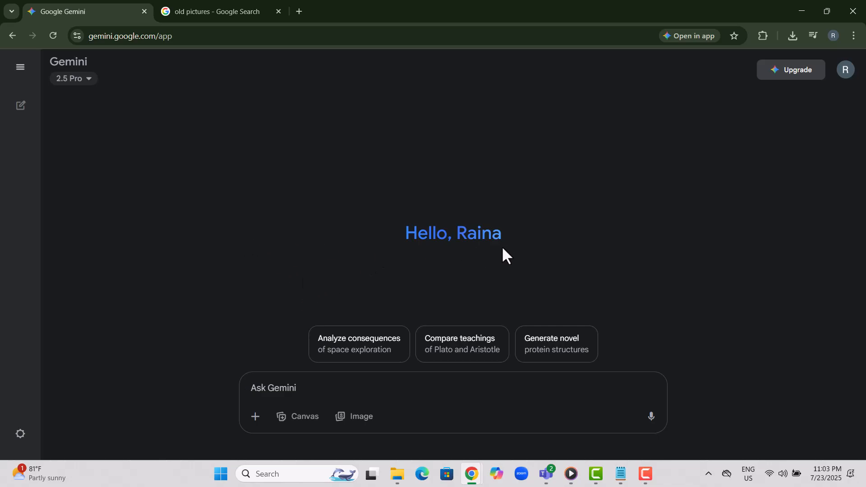
mouse_move(532, 236)
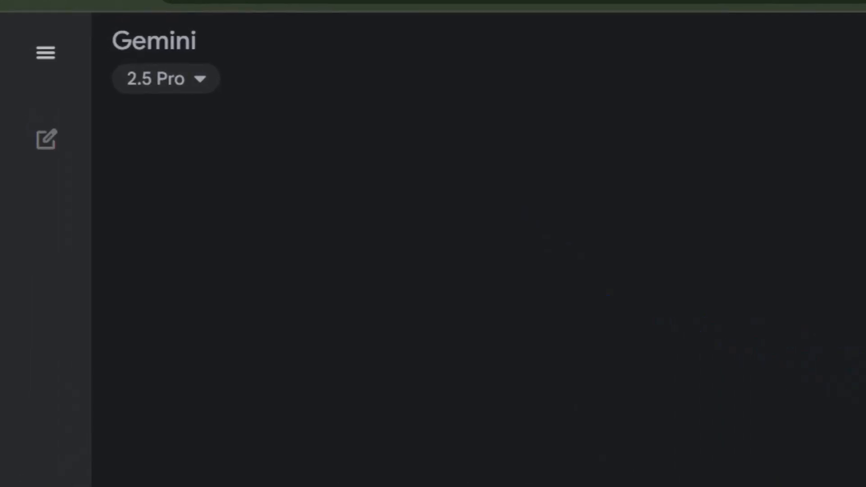
Switch the Gemini model from 2.5 Pro to 2.5 Flash
left_click(164, 78)
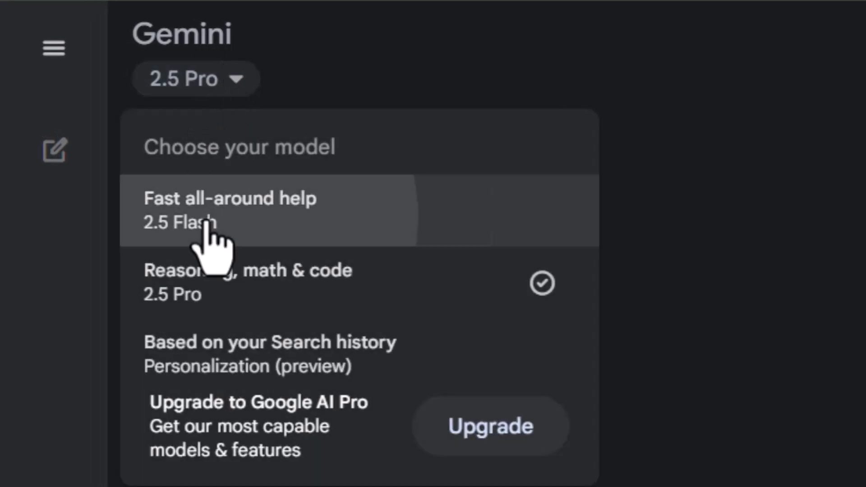
left_click(228, 210)
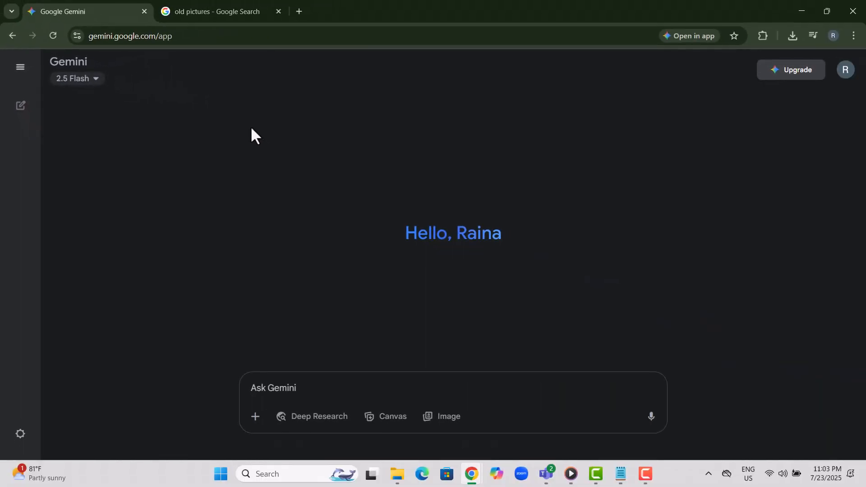
Copy the sepia group photo from the old pictures results and return to the Gemini chat
left_click(213, 11)
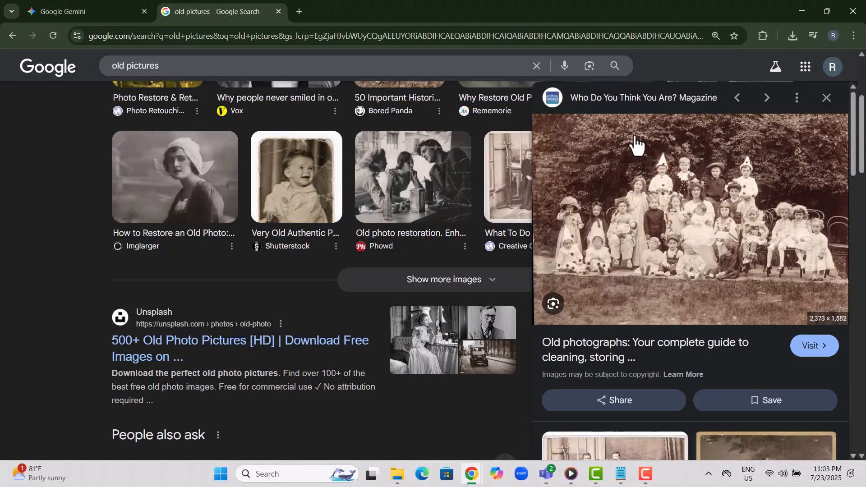
mouse_move(635, 171)
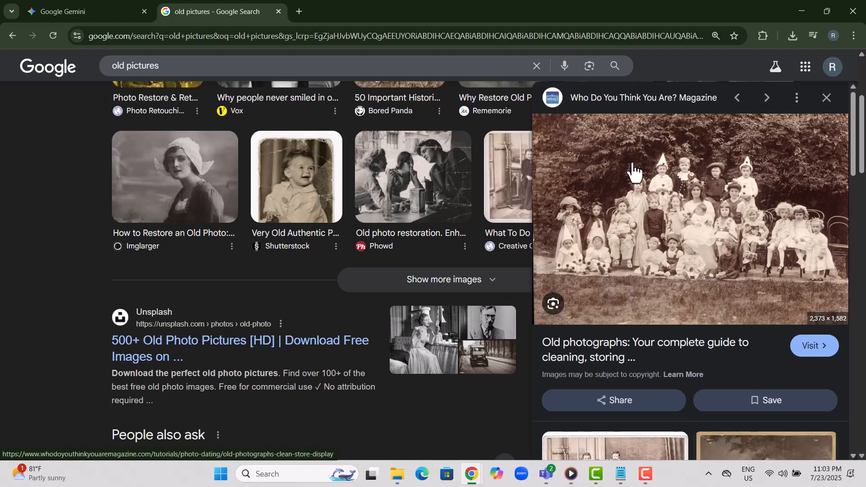
right_click(634, 172)
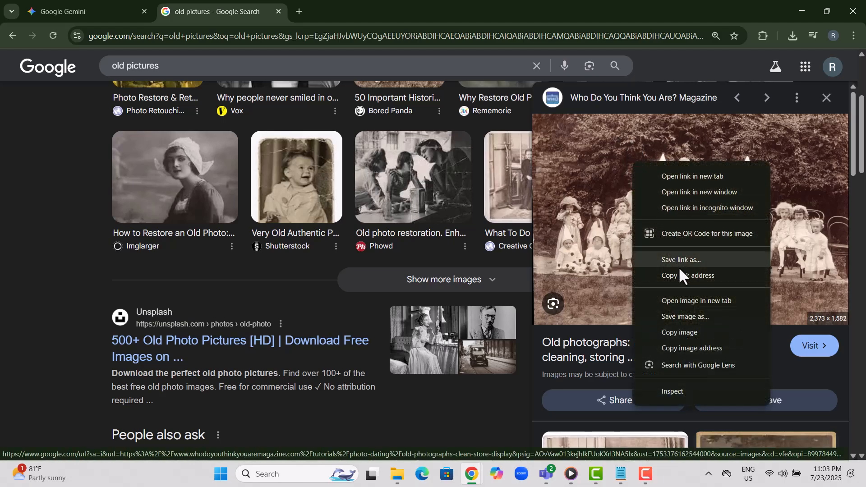
mouse_move(692, 346)
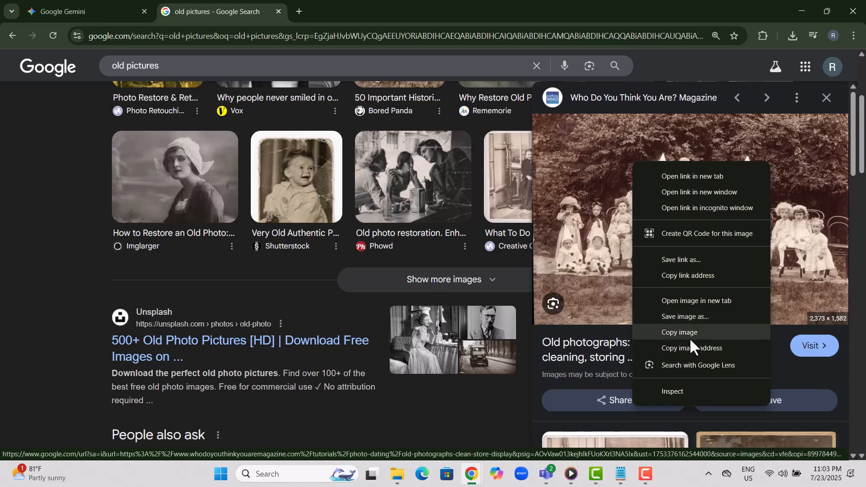
left_click(678, 331)
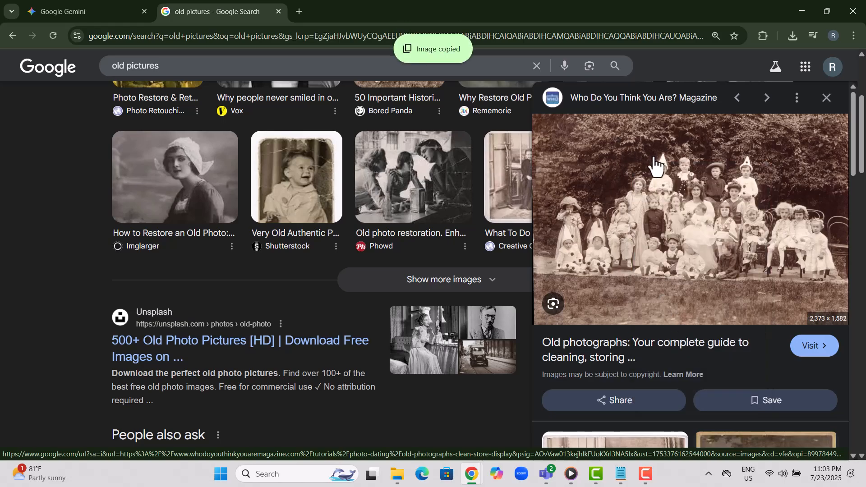
mouse_move(646, 172)
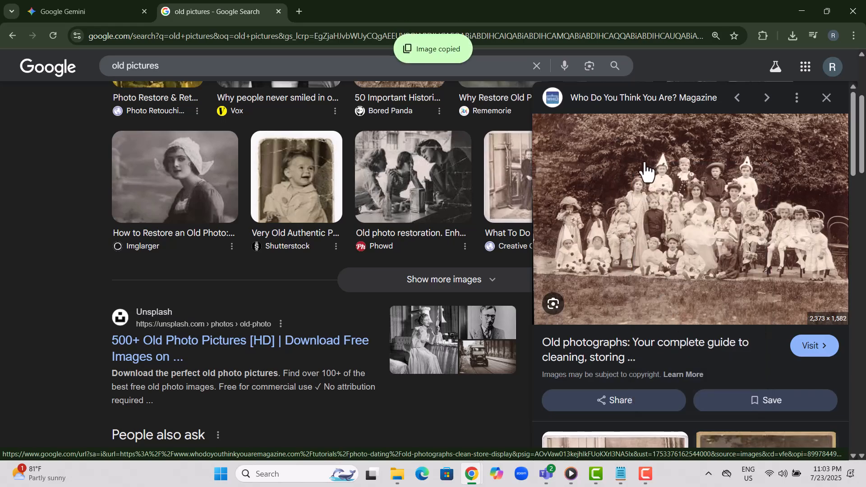
left_click(85, 11)
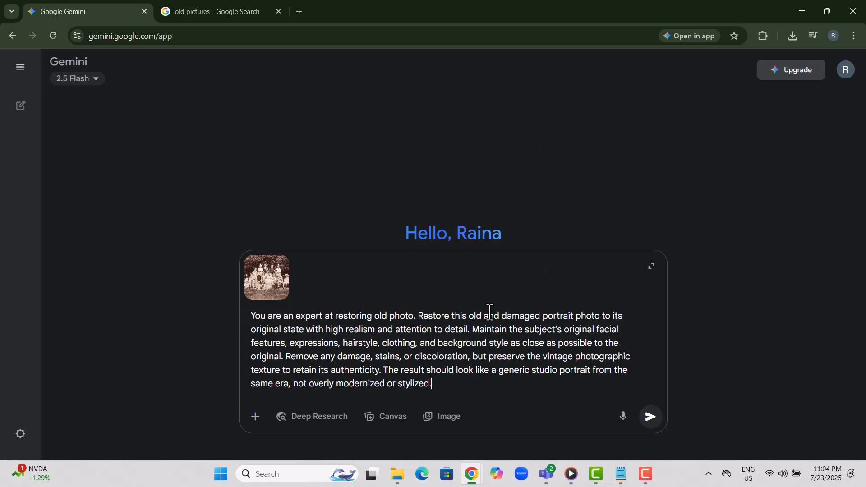
Send the photo with its restoration prompt and view the generated restored image full-size
left_click(649, 417)
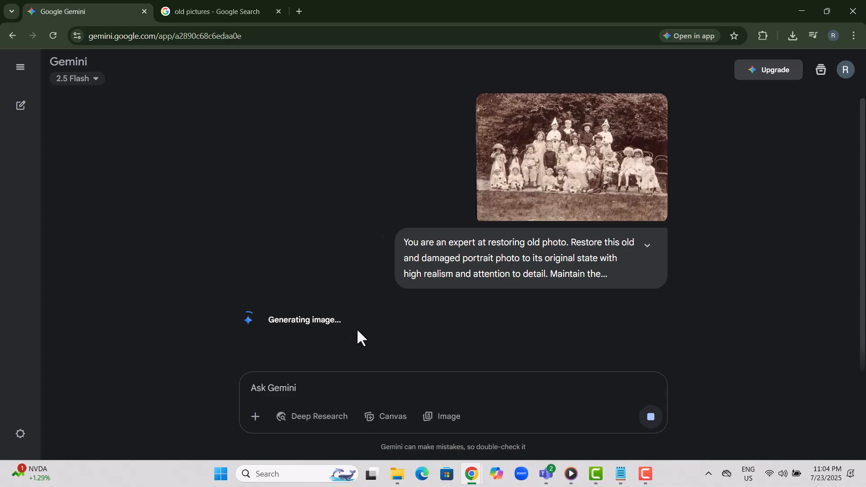
mouse_move(519, 298)
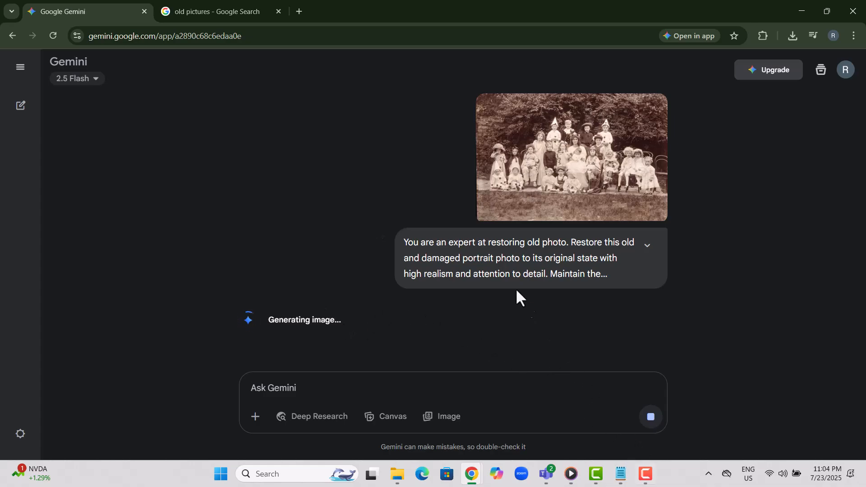
left_click(571, 157)
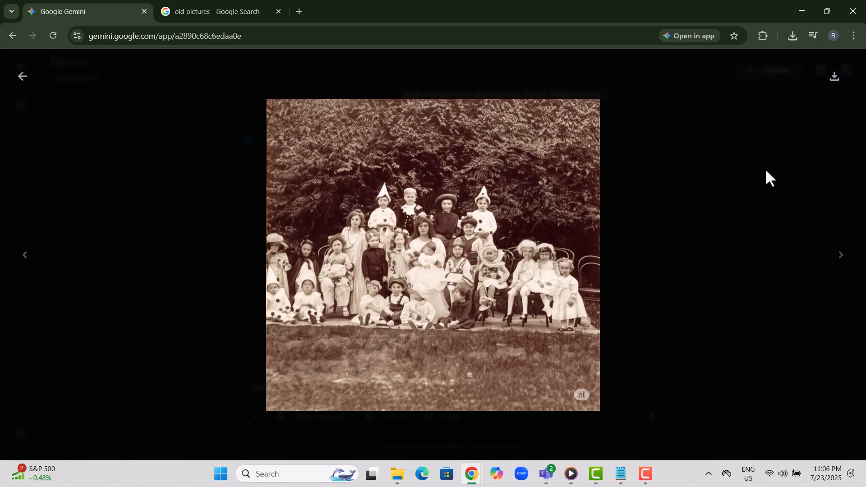
mouse_move(834, 76)
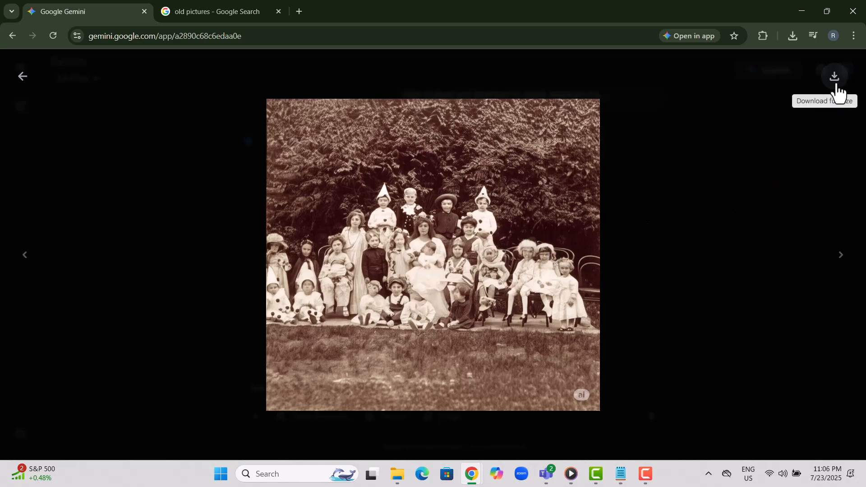
Start a full-size download of the restored group photo from the image viewer
left_click(833, 76)
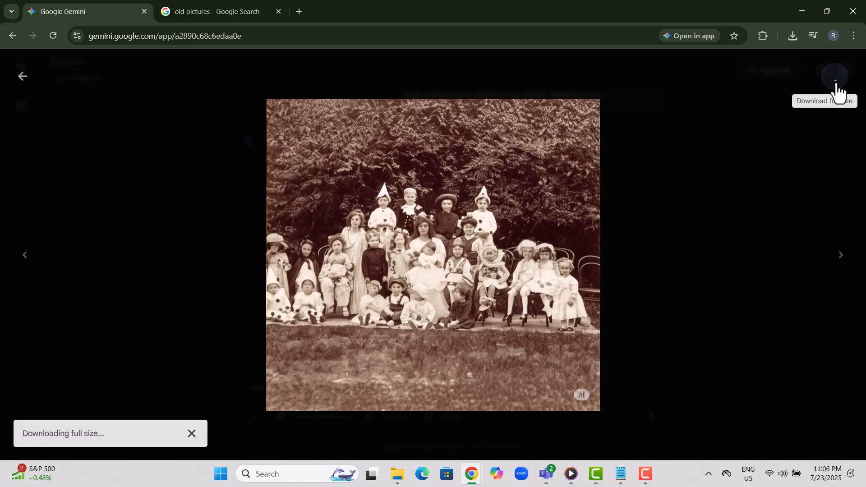
left_click(833, 76)
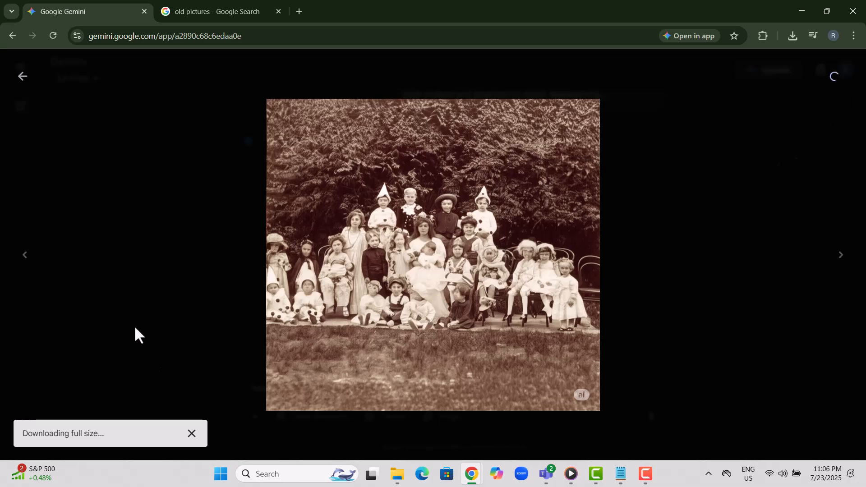